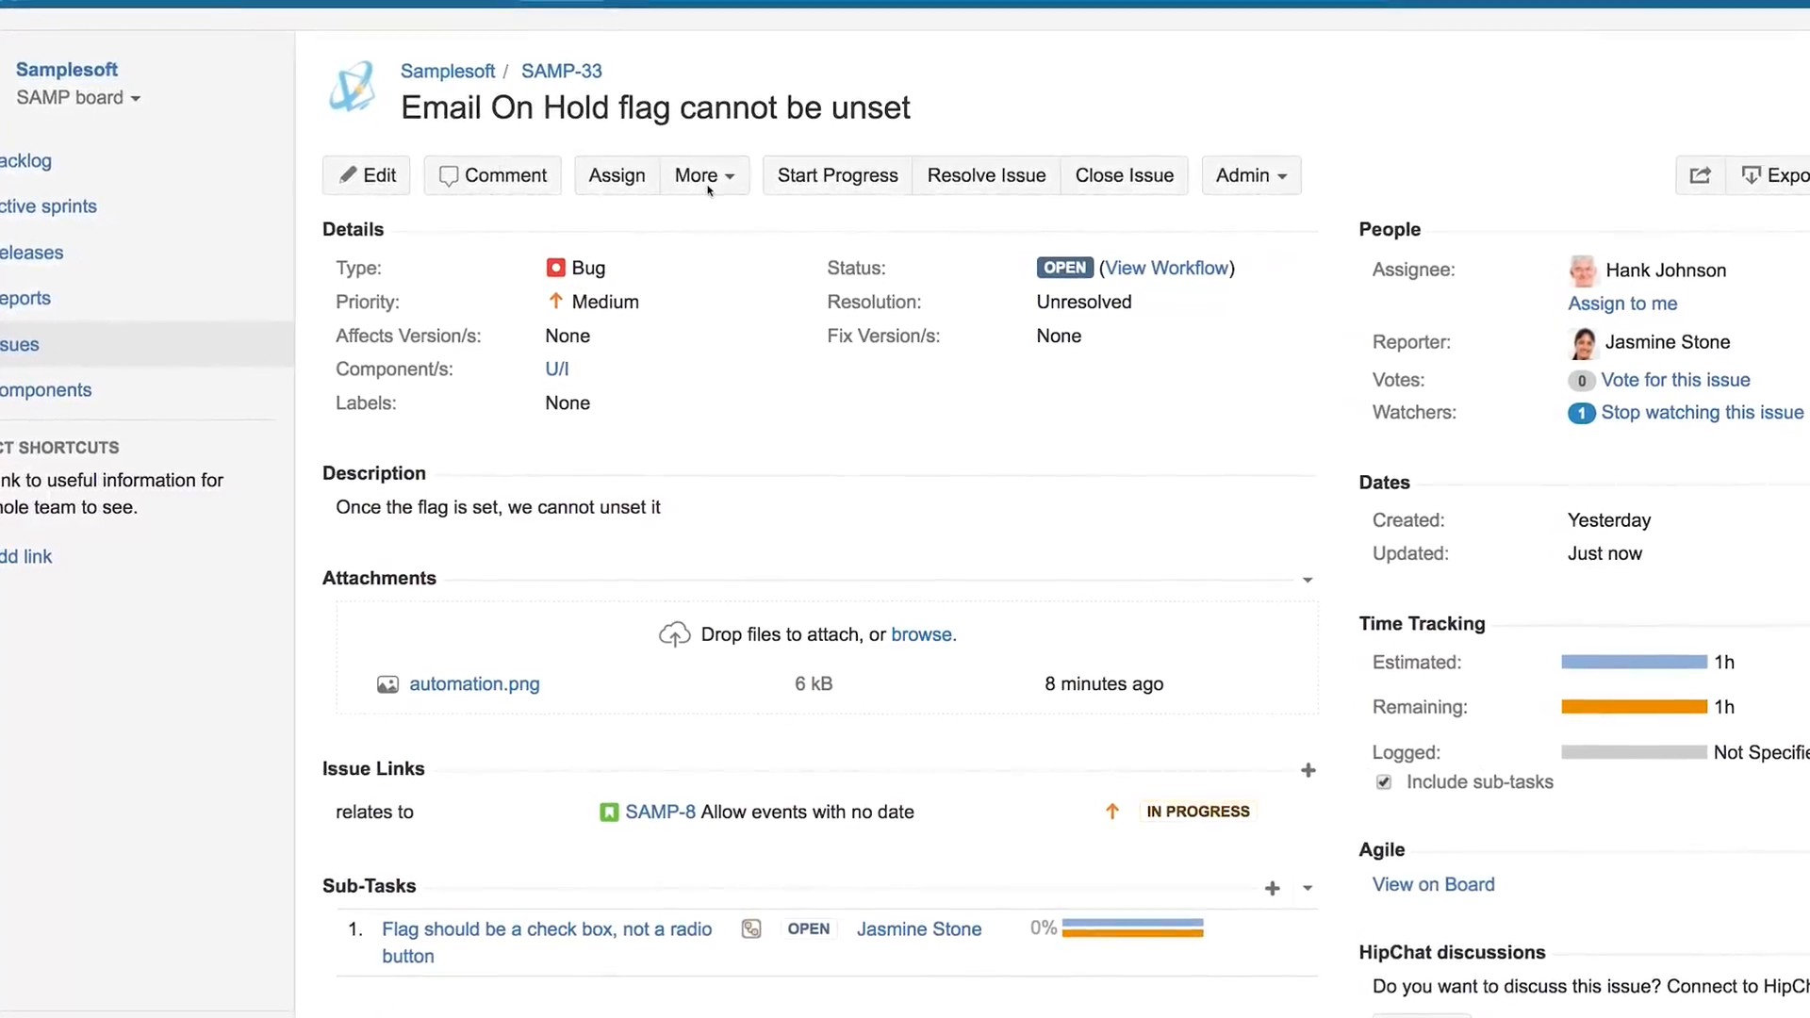
Step: Start a Clone+ of the bug from More, with Copy subtasks and Copy comments enabled
left_click(701, 176)
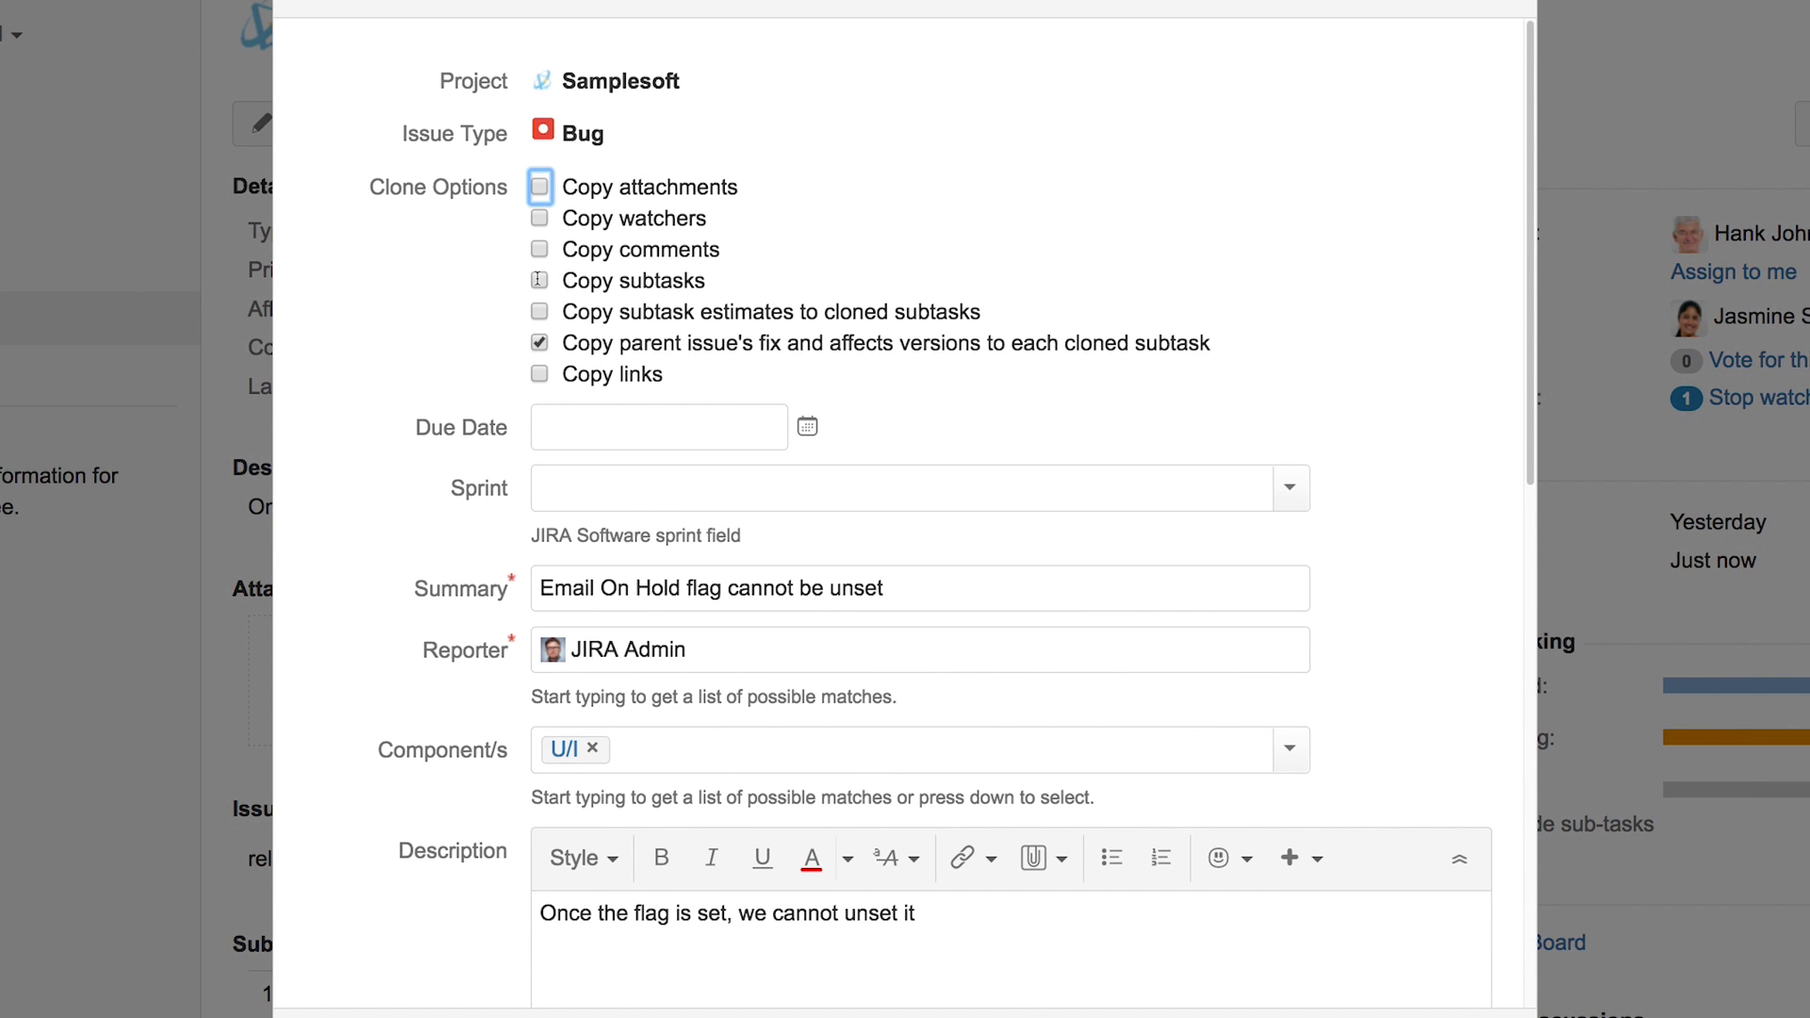
left_click(539, 281)
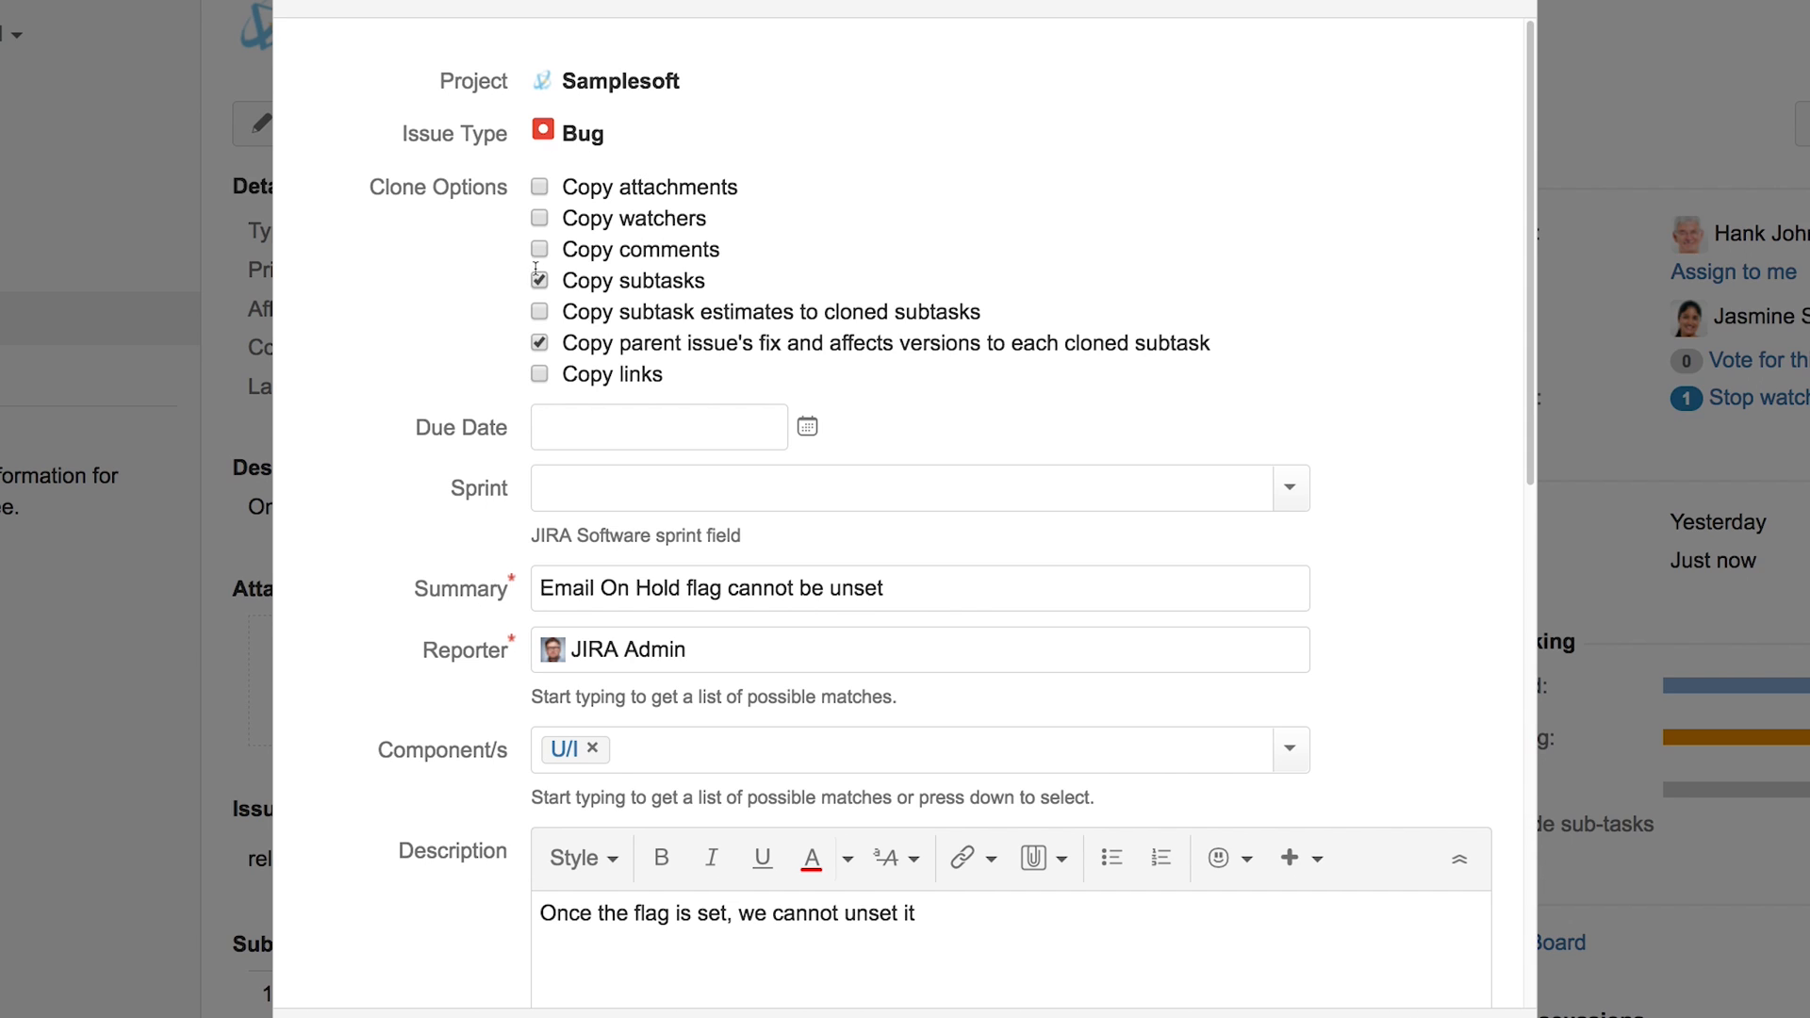
left_click(539, 249)
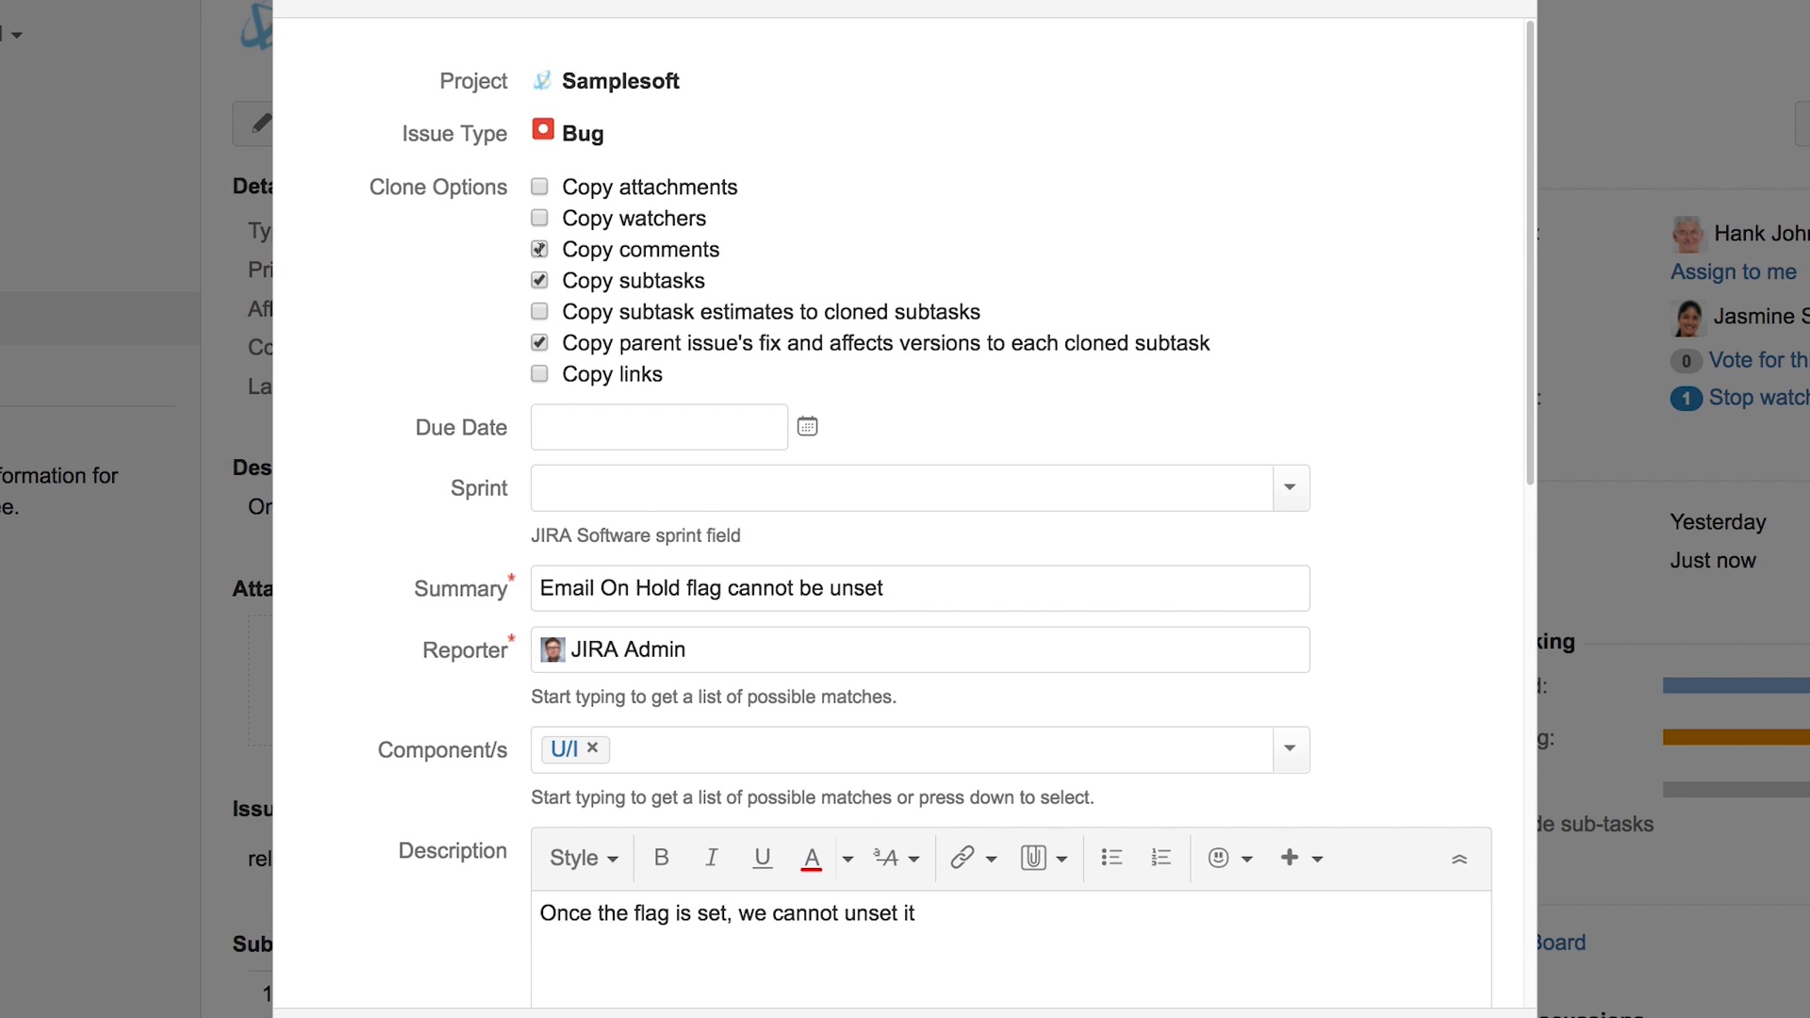
scroll("down", 3)
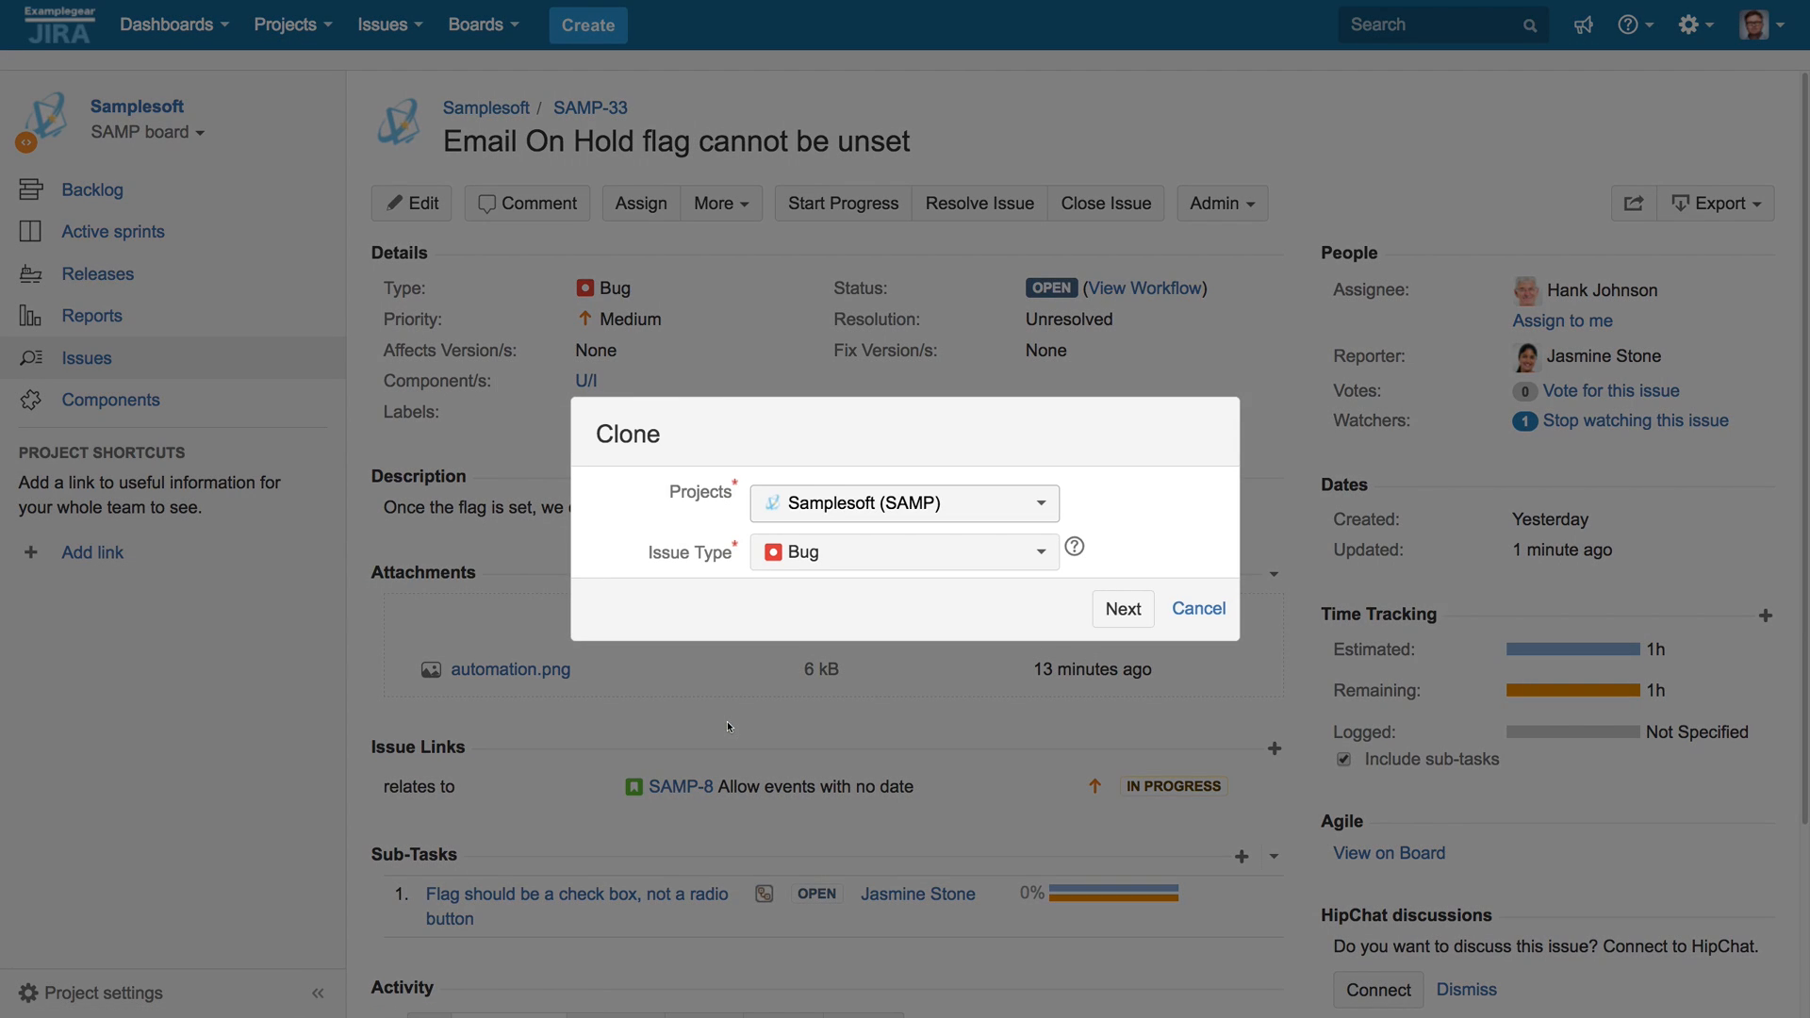
Step: Target the clone at the Demoware (DEMO) project and choose its issue type
left_click(904, 503)
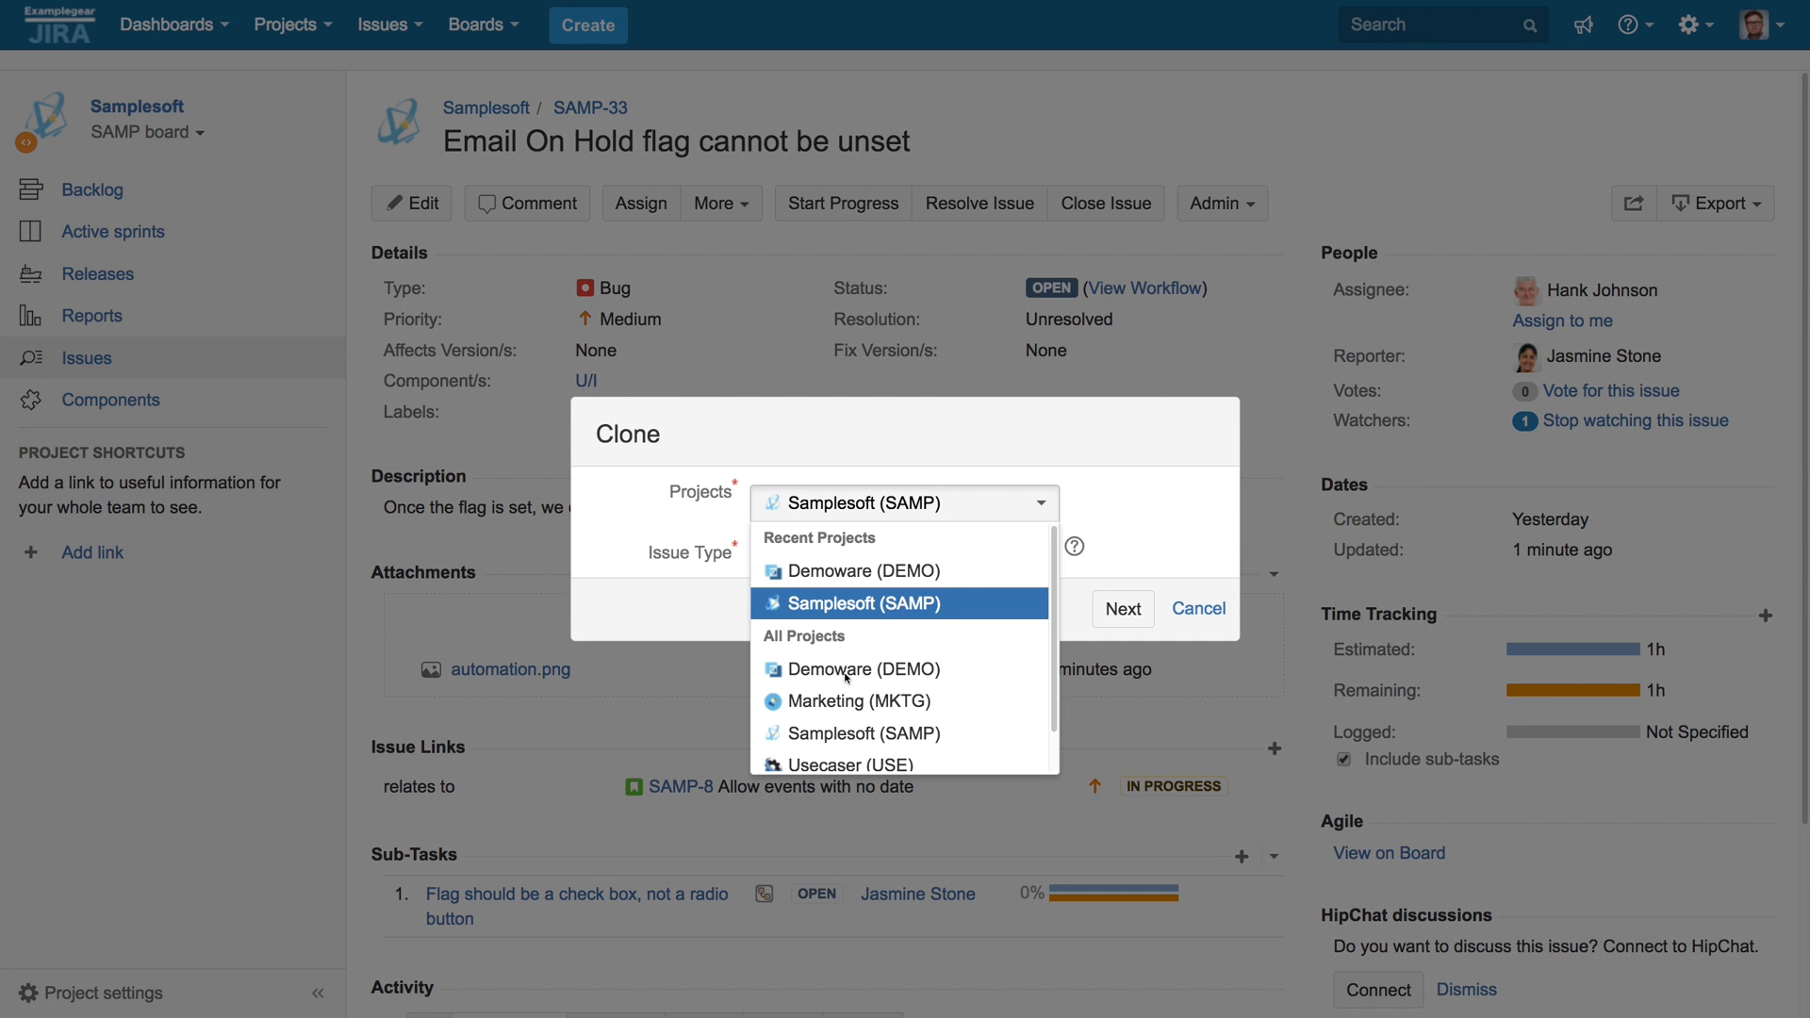
left_click(864, 669)
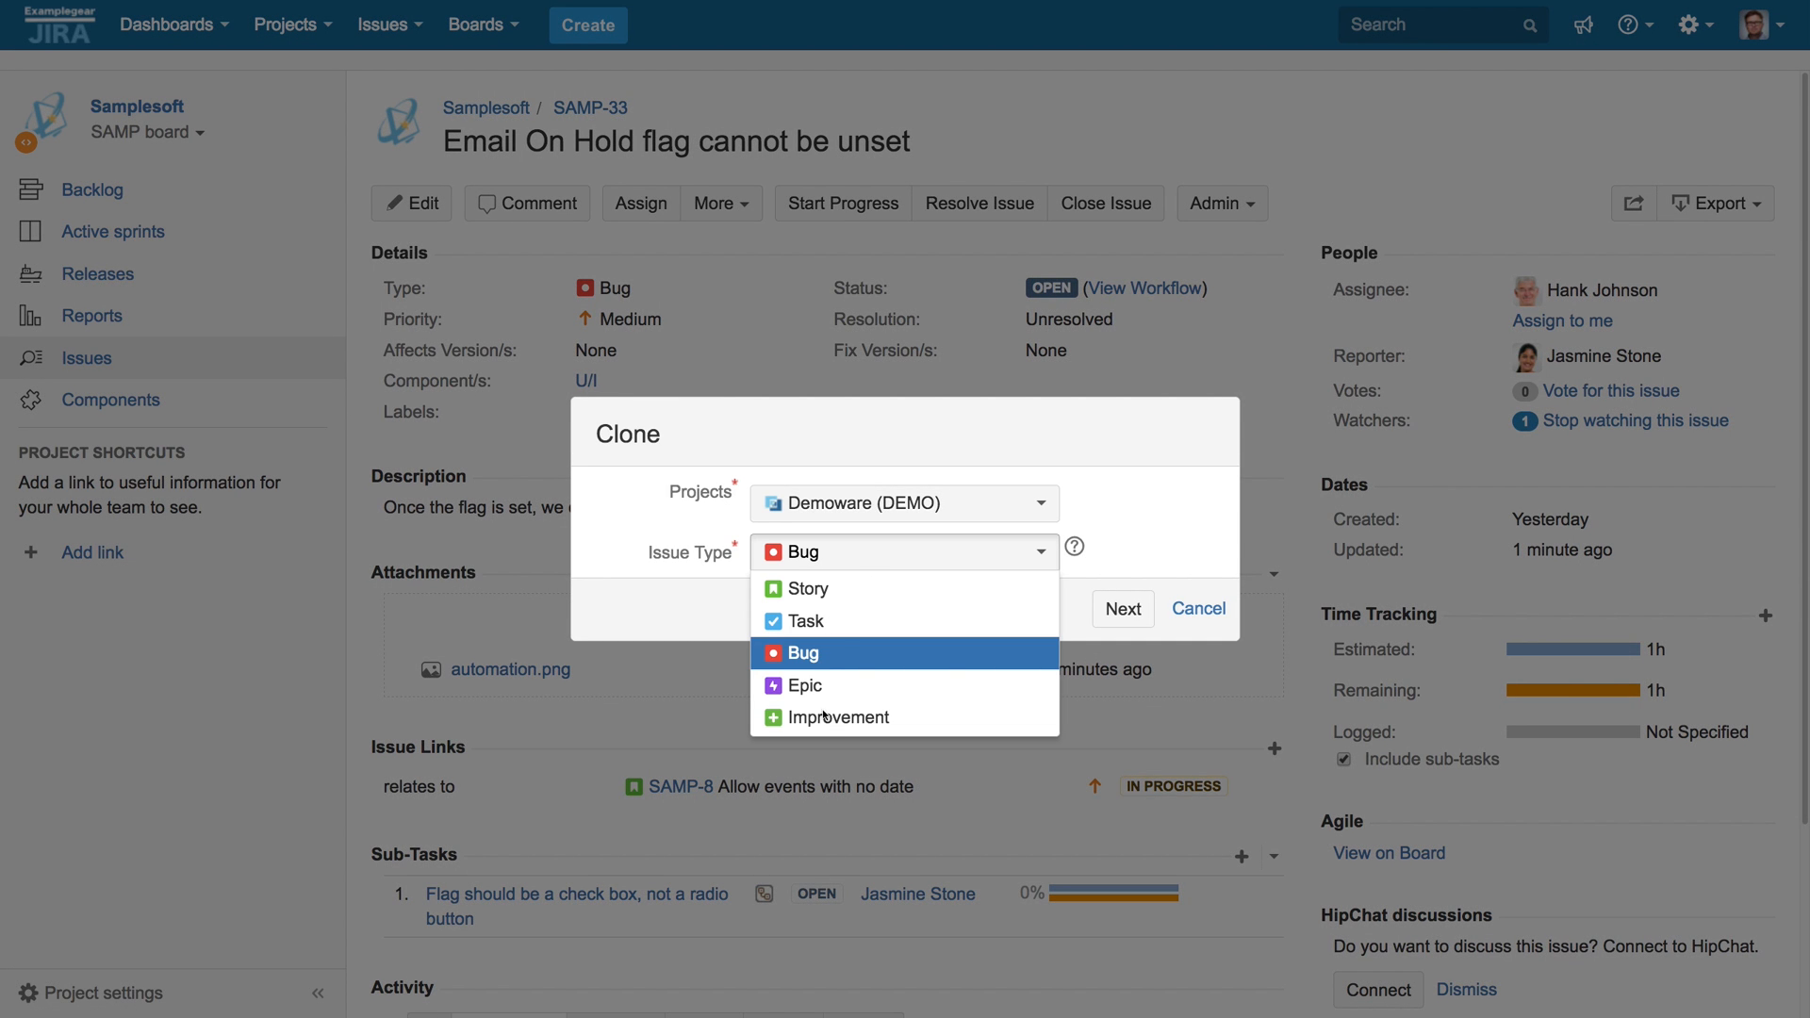
left_click(1200, 609)
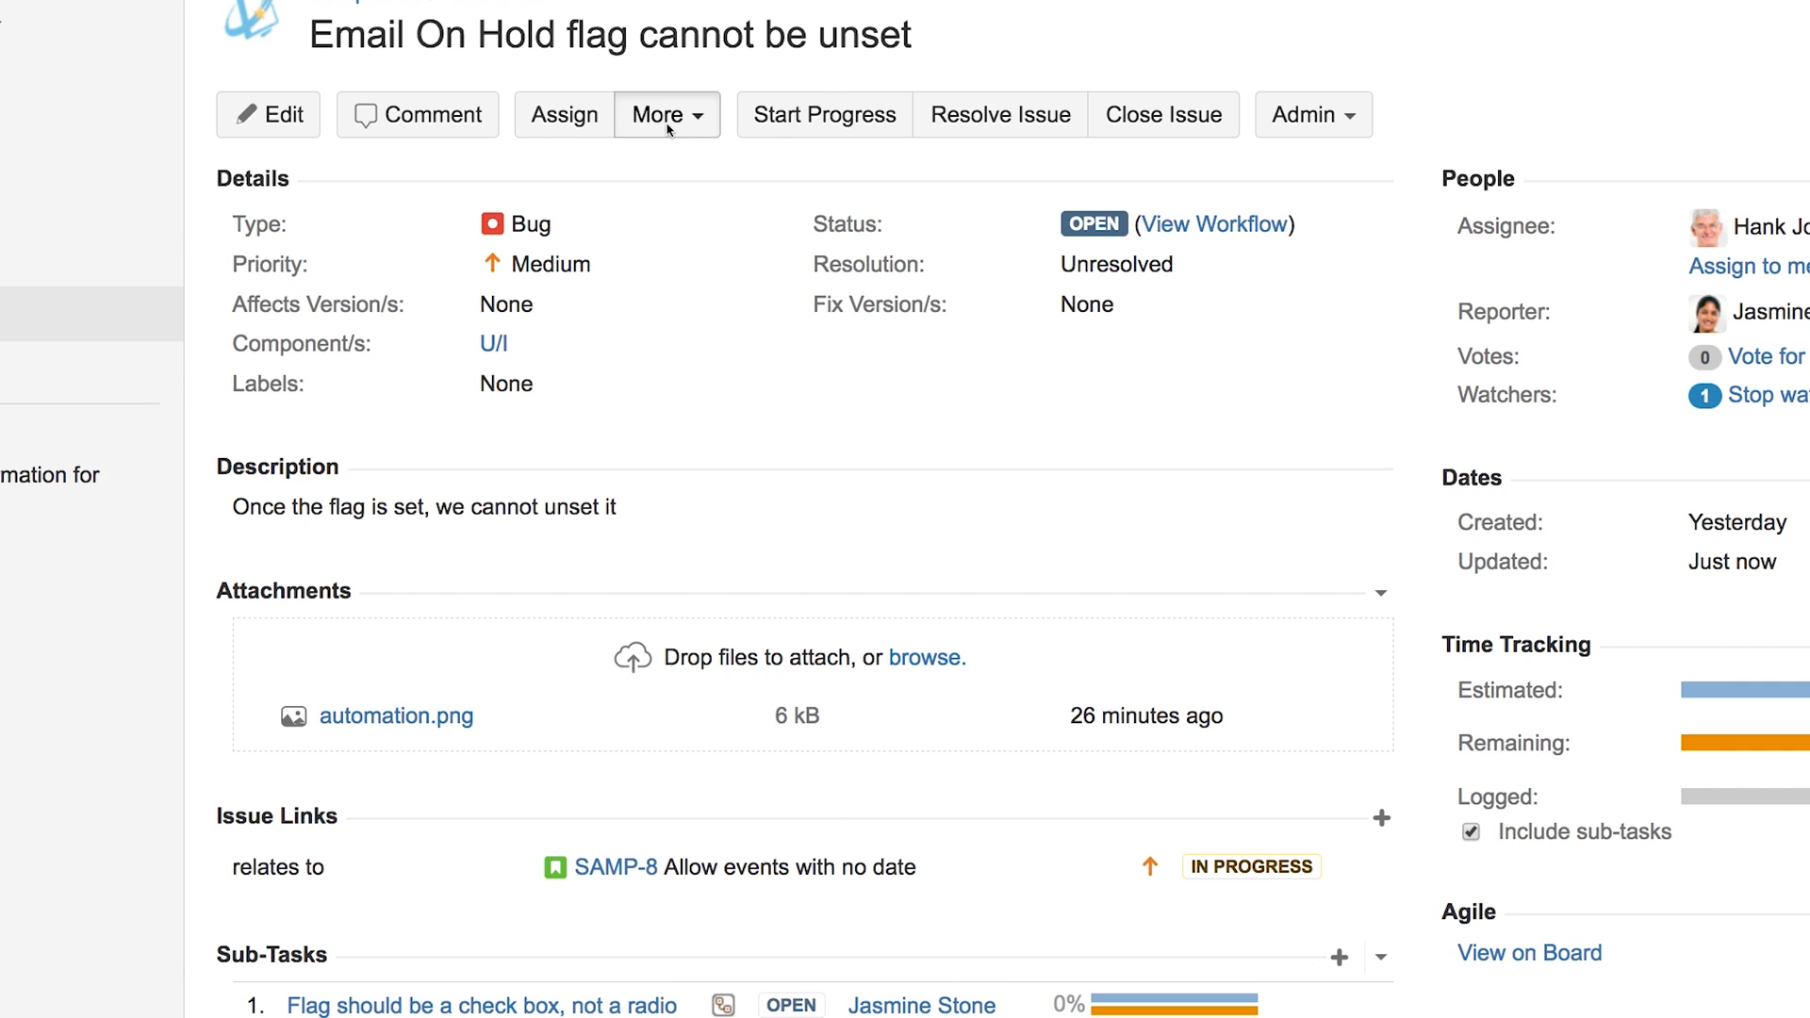
Step: Run Escalate to Engineering from More, keep Engineering (ENG)/Escalation, and enable Copy subtasks
left_click(666, 115)
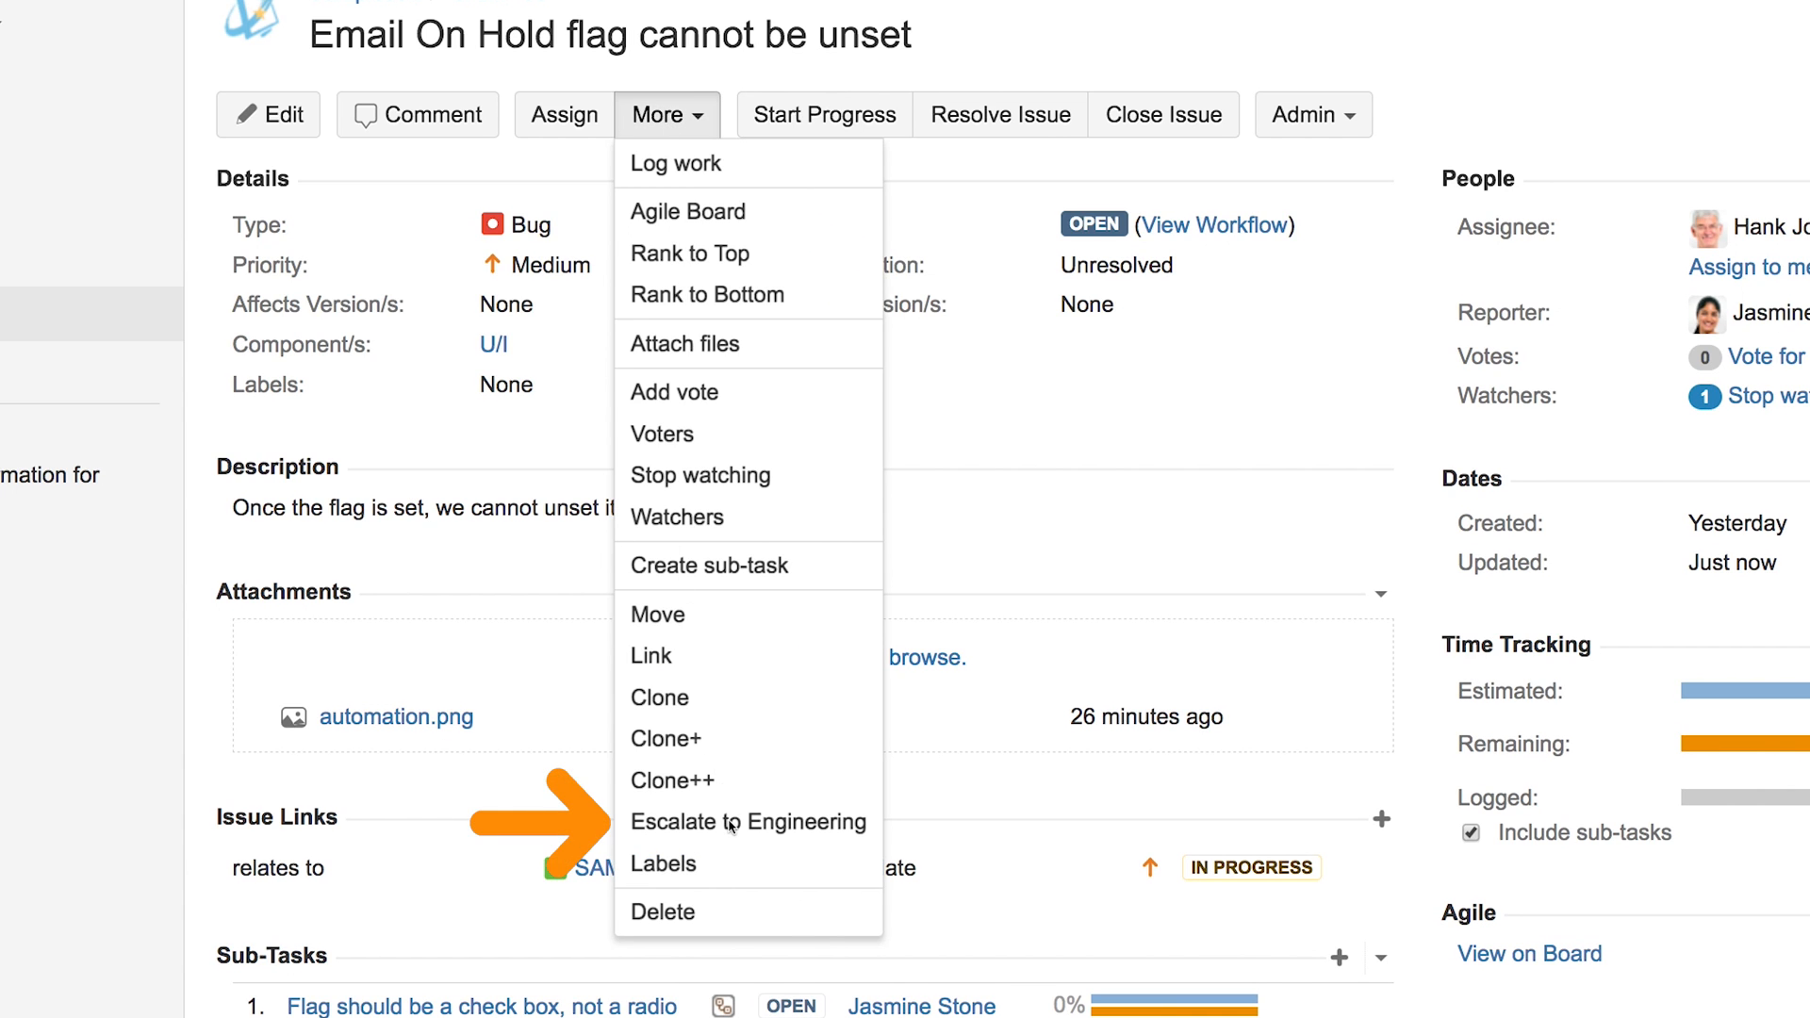
left_click(747, 822)
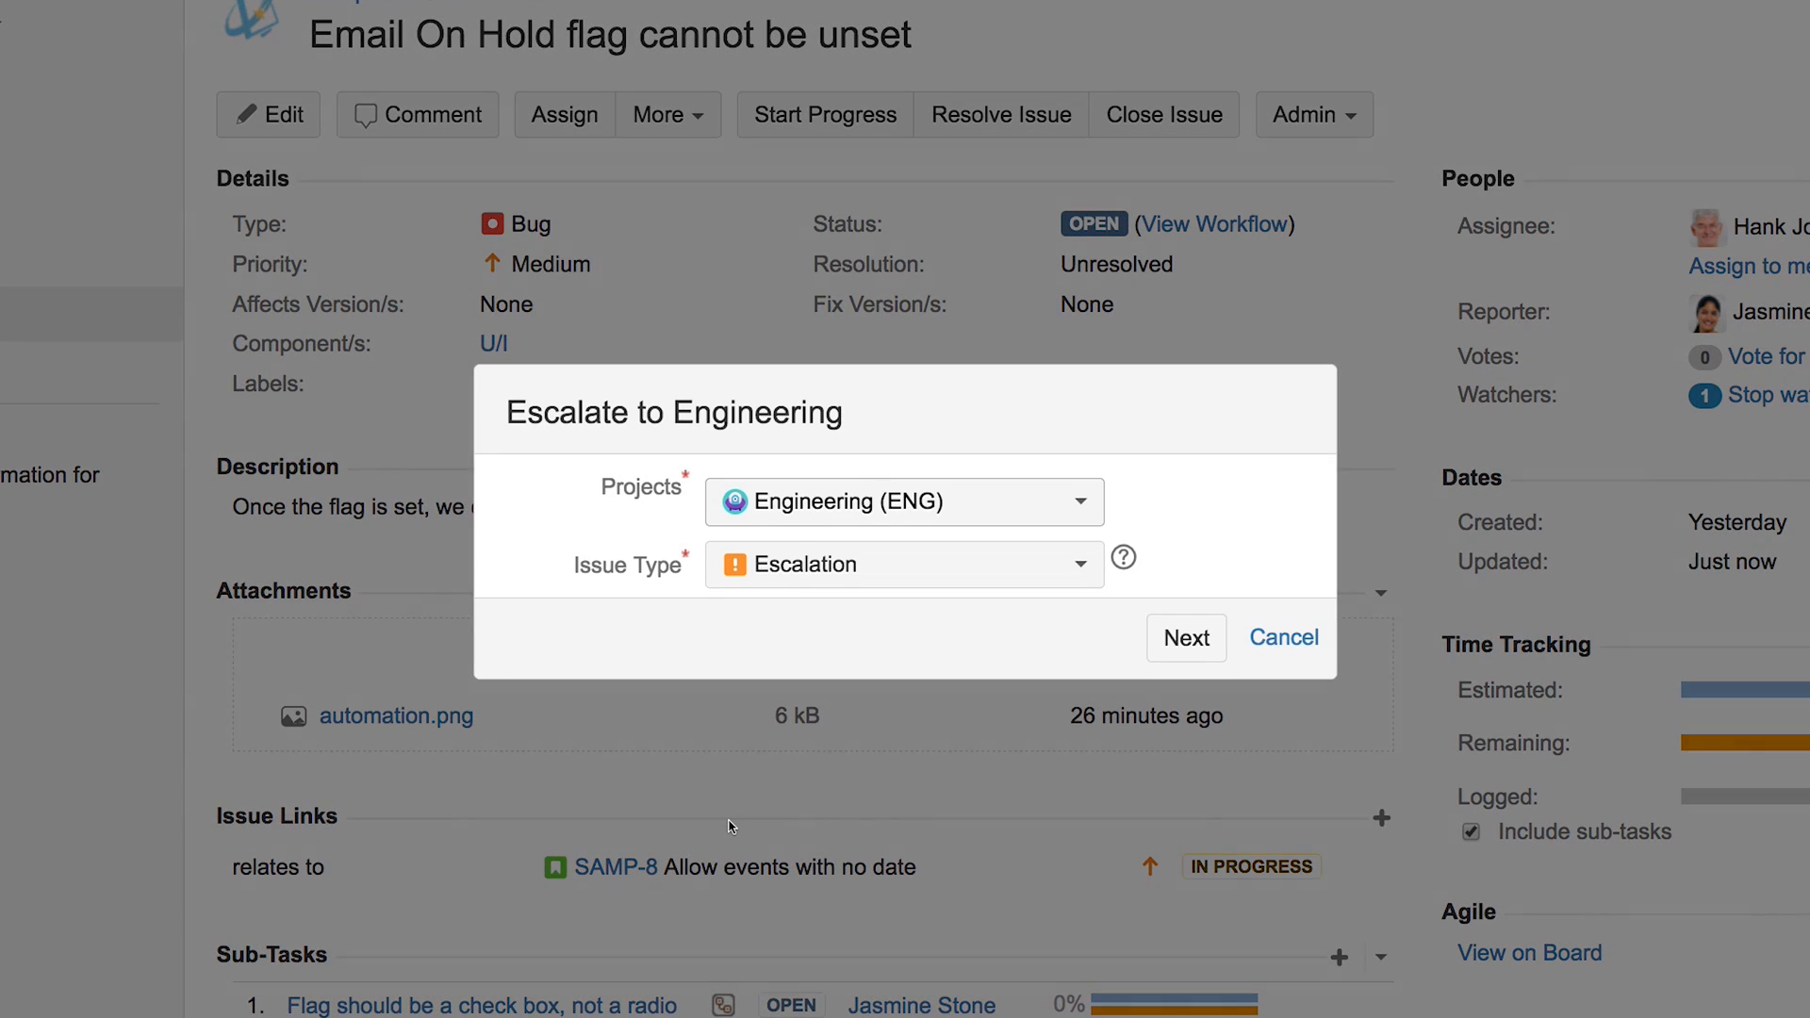
mouse_move(1131, 700)
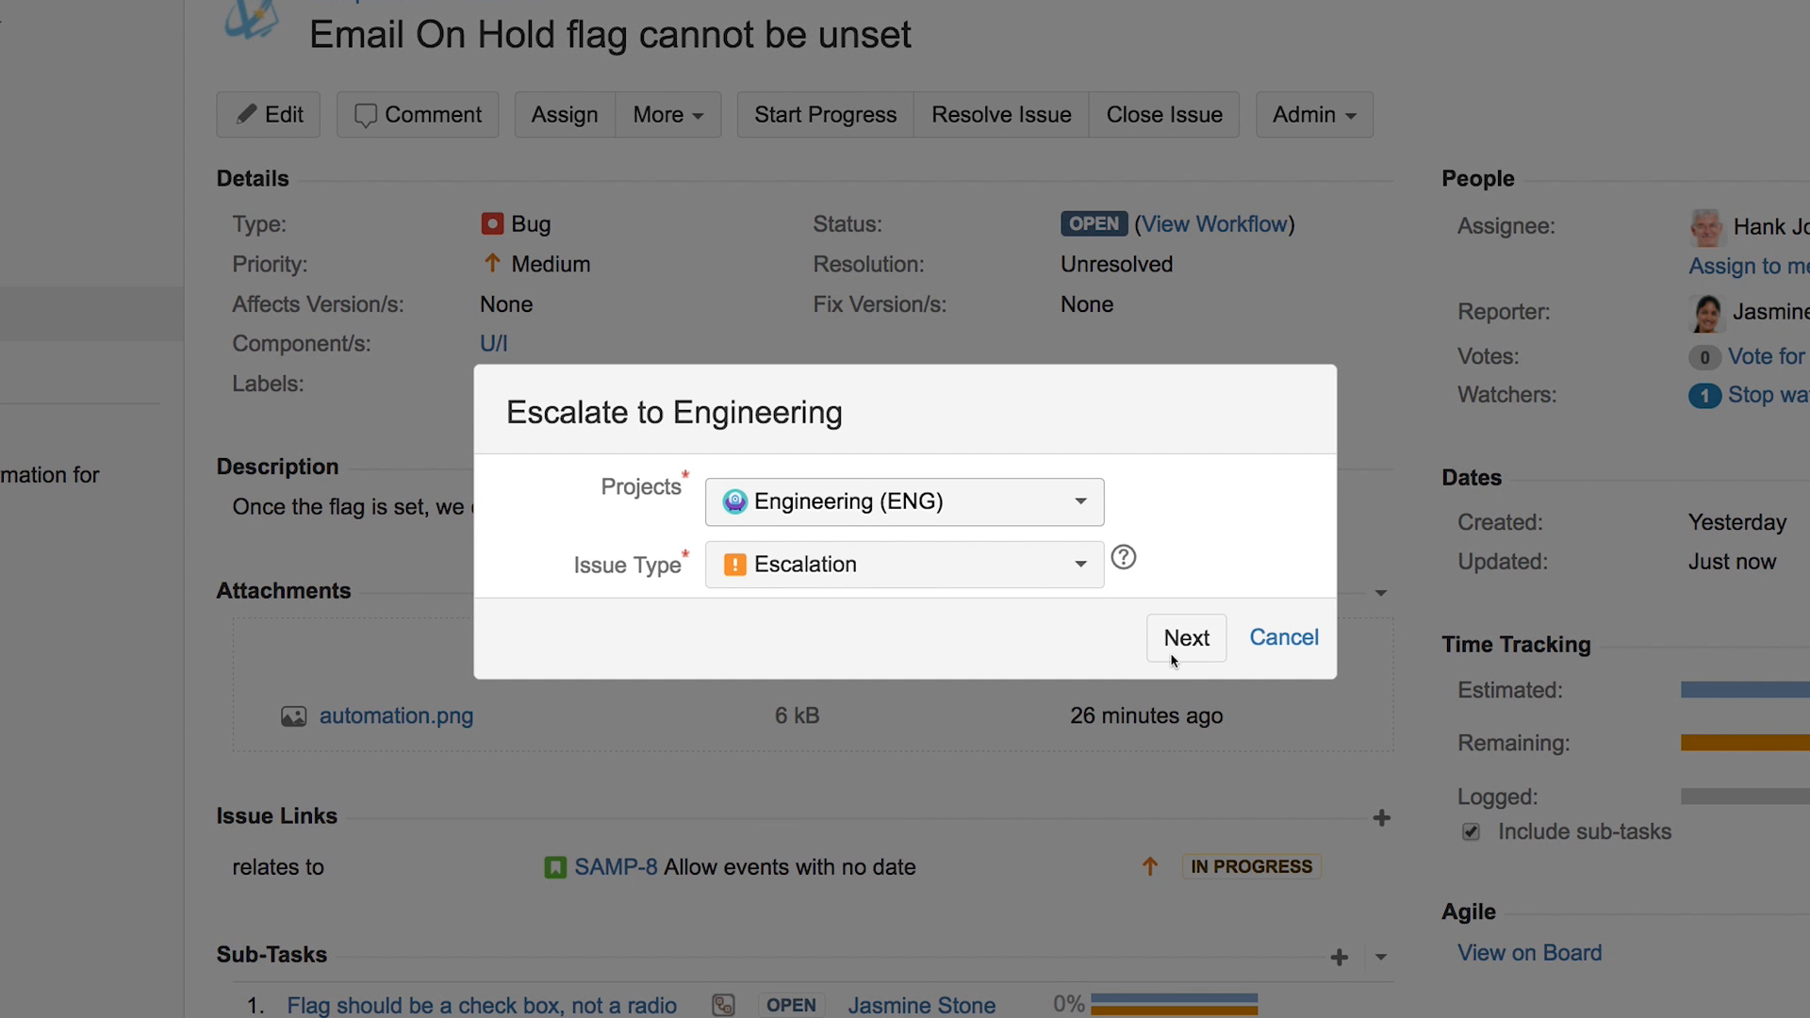
left_click(1186, 637)
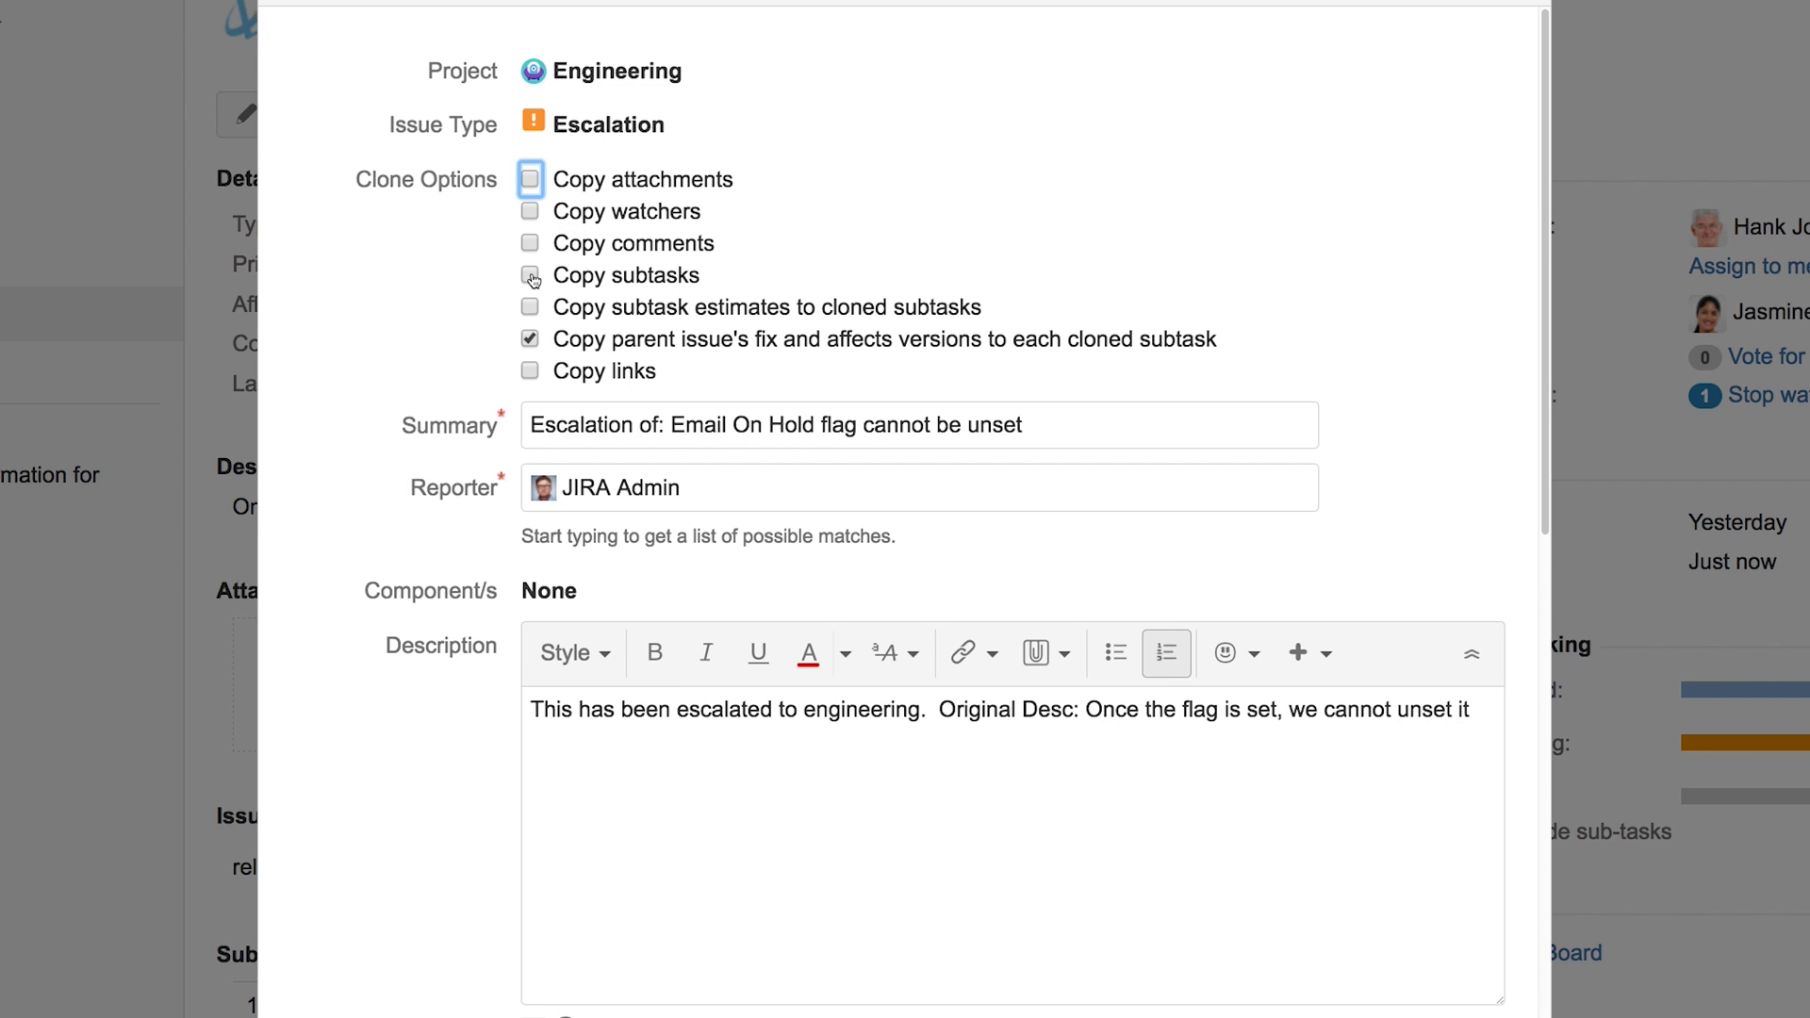
left_click(528, 275)
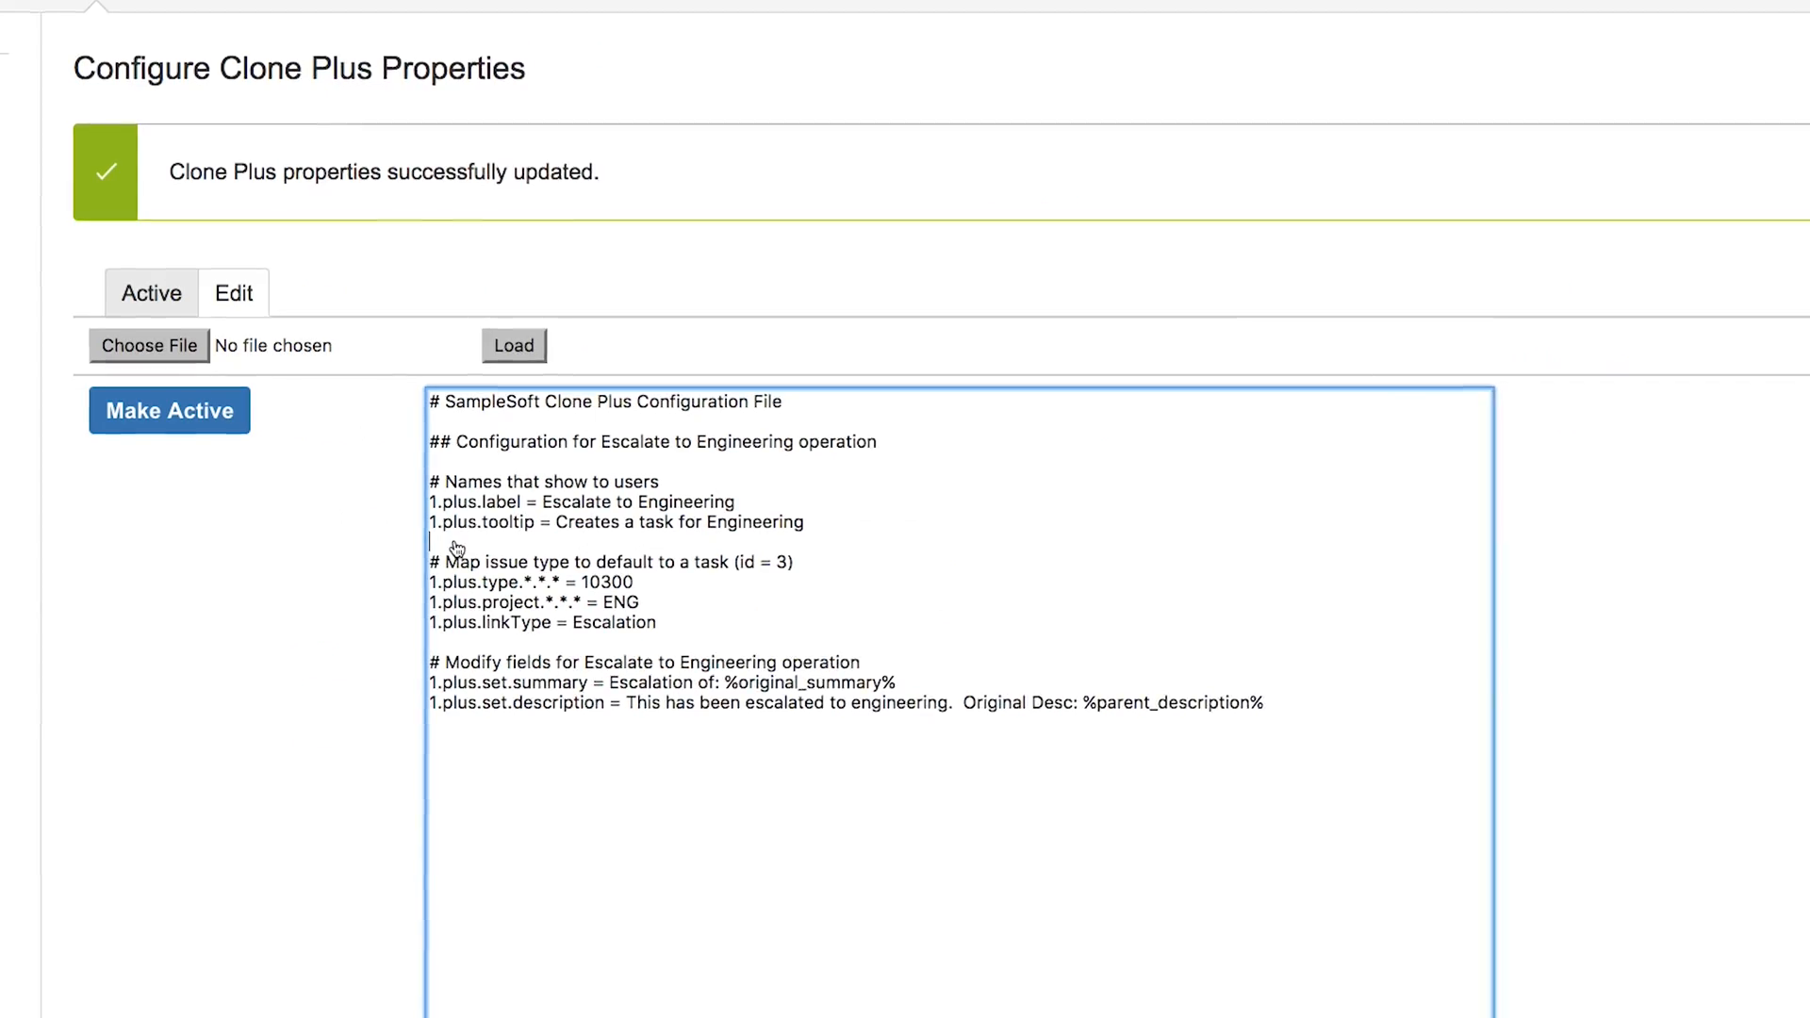
Step: Add a comment line and '1.plus.role.* = tech-support' to the Clone Plus properties
type("# Restrict Escalate to Engineering operation to tech-support role")
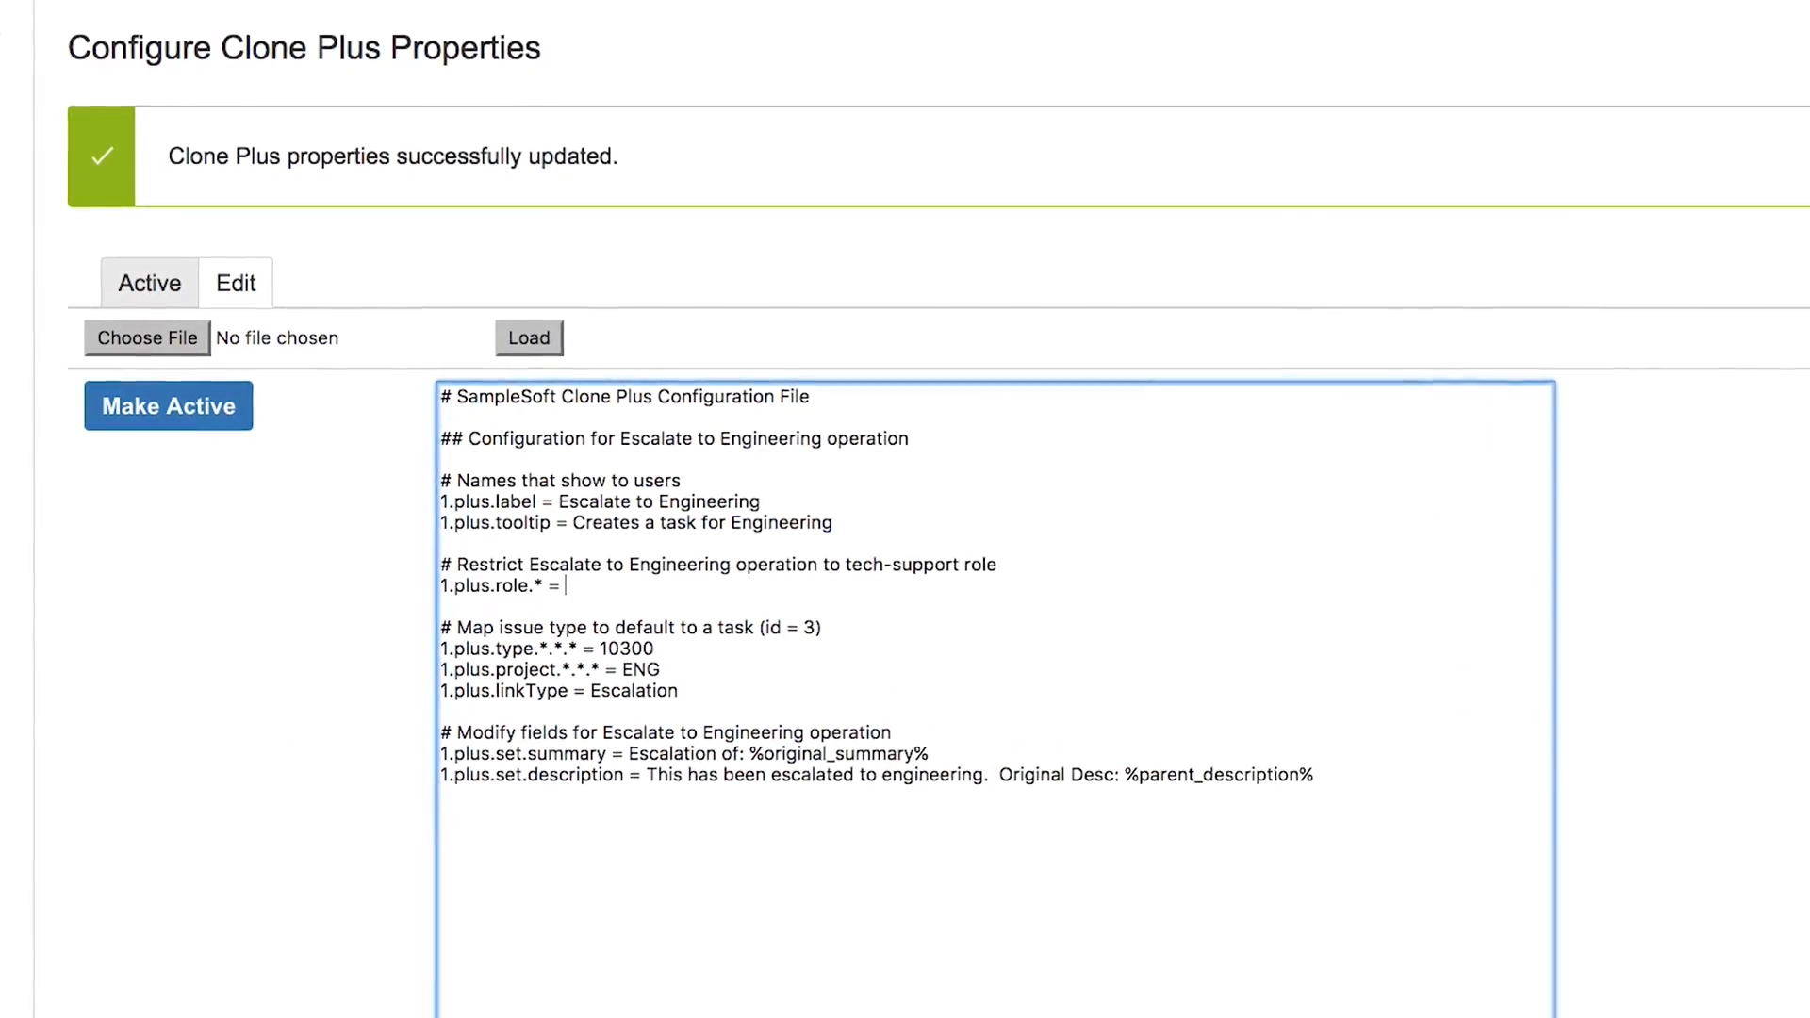
type("tech-supp")
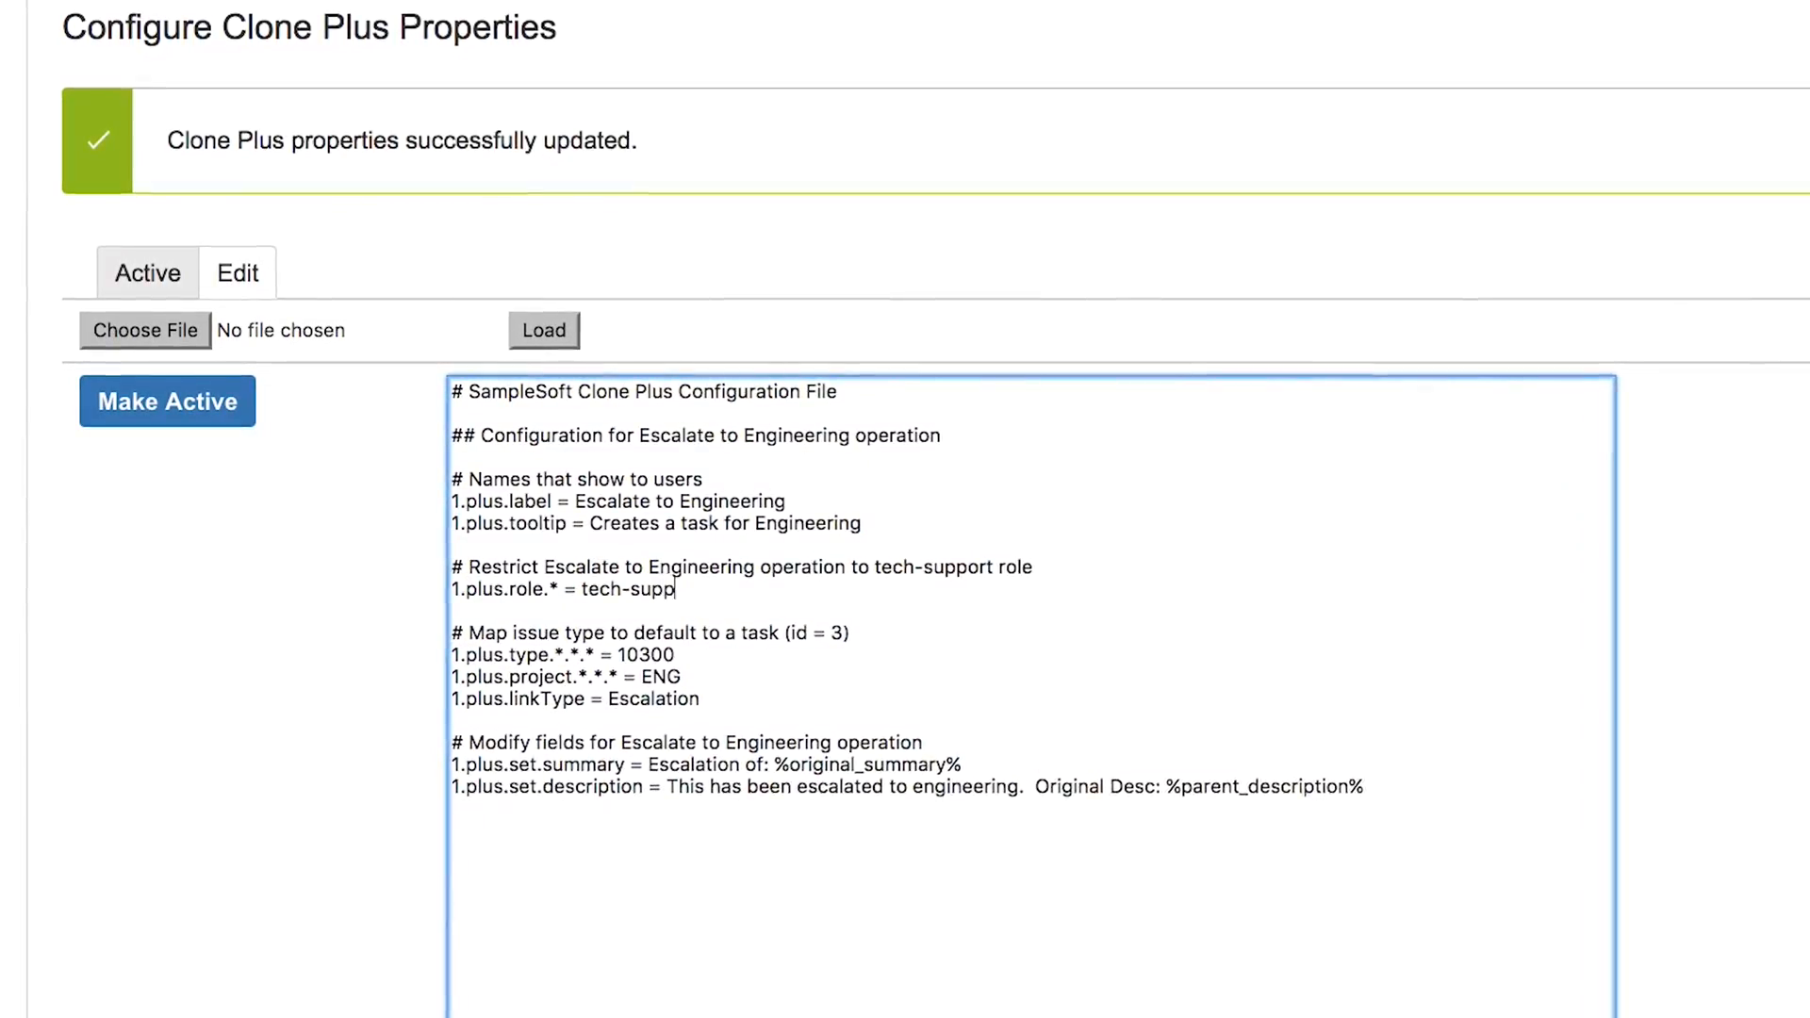